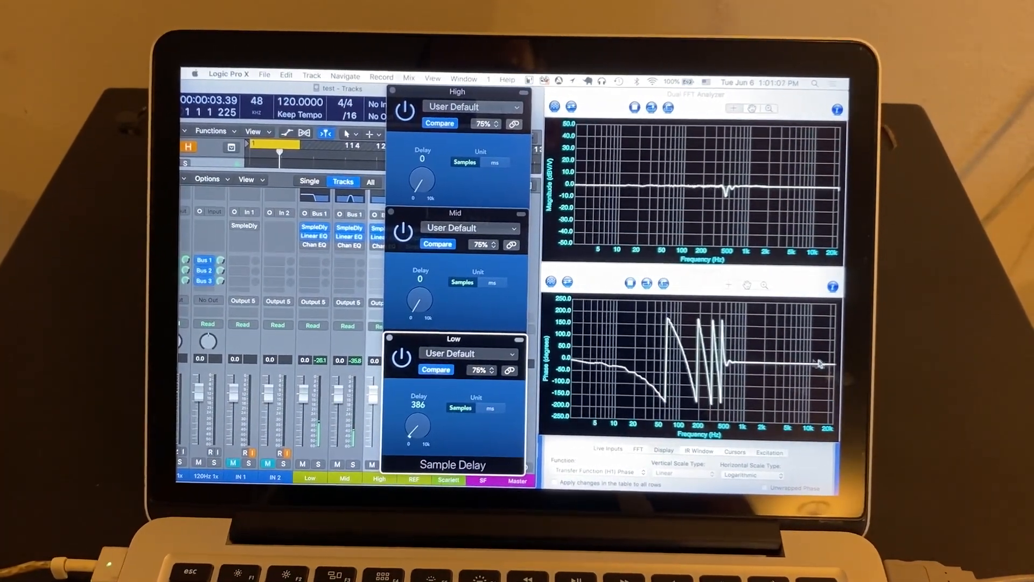
# Drag the Low and Mid Sample Delay values to 1000 samples.
pyautogui.moveTo(422, 178); pyautogui.dragTo(429, 162)
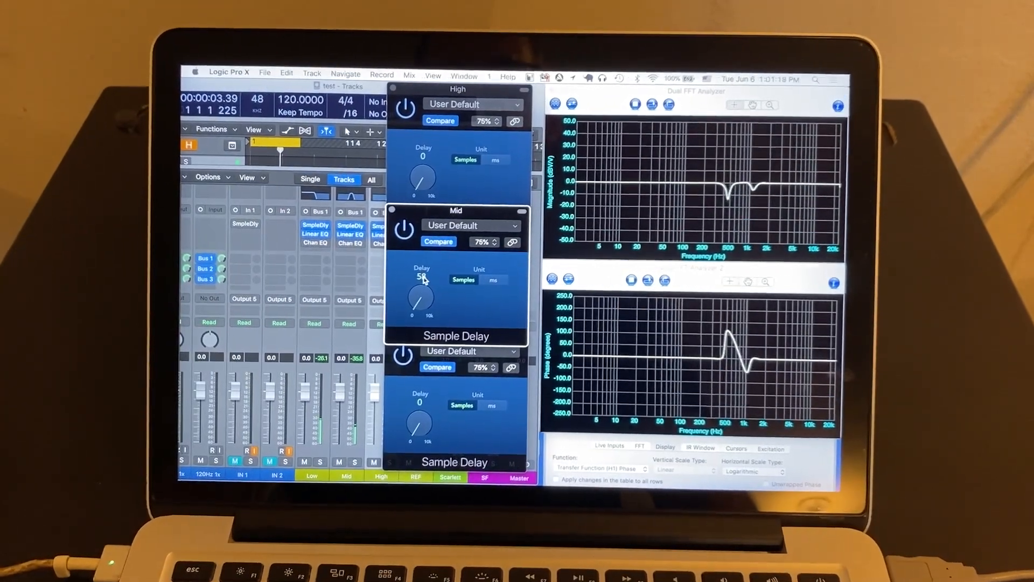
pyautogui.moveTo(421, 299); pyautogui.dragTo(429, 277)
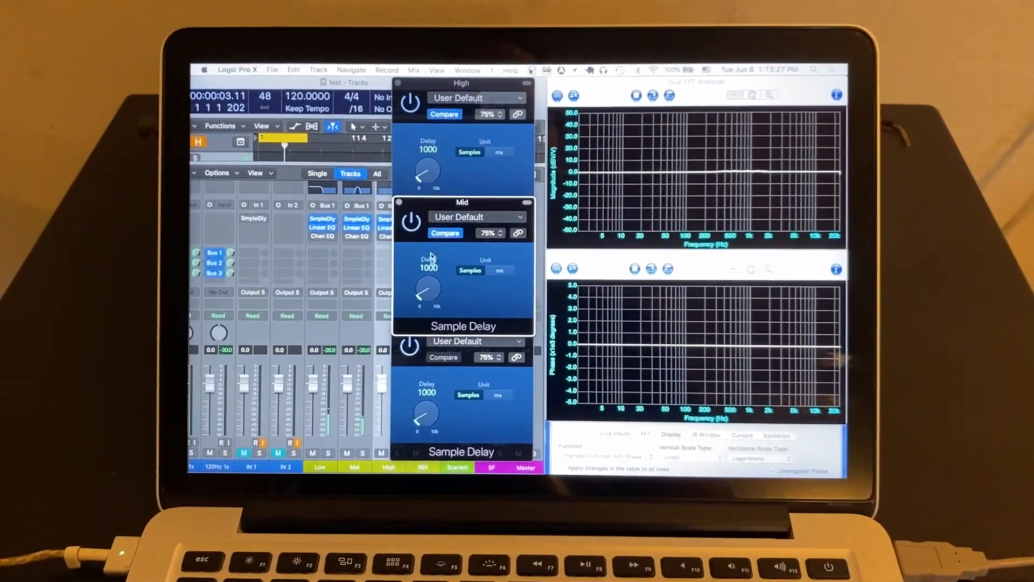
# Shift the Mid band's Sample Delay off 1000 samples to a new value.
pyautogui.moveTo(425, 287); pyautogui.dragTo(429, 274)
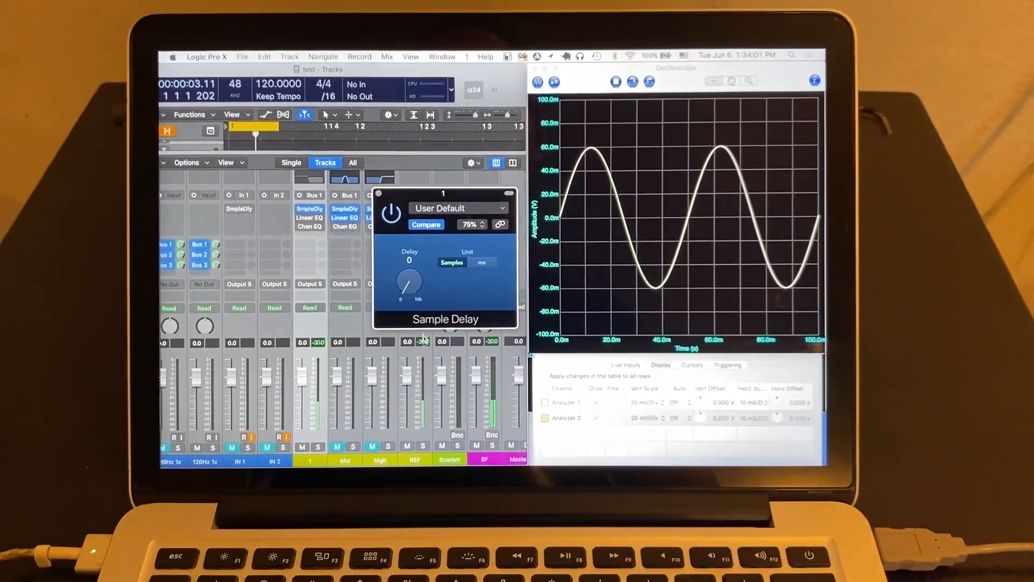
# Adjust track 1's Sample Delay down to about 308 samples.
pyautogui.moveTo(409, 287); pyautogui.dragTo(413, 264)
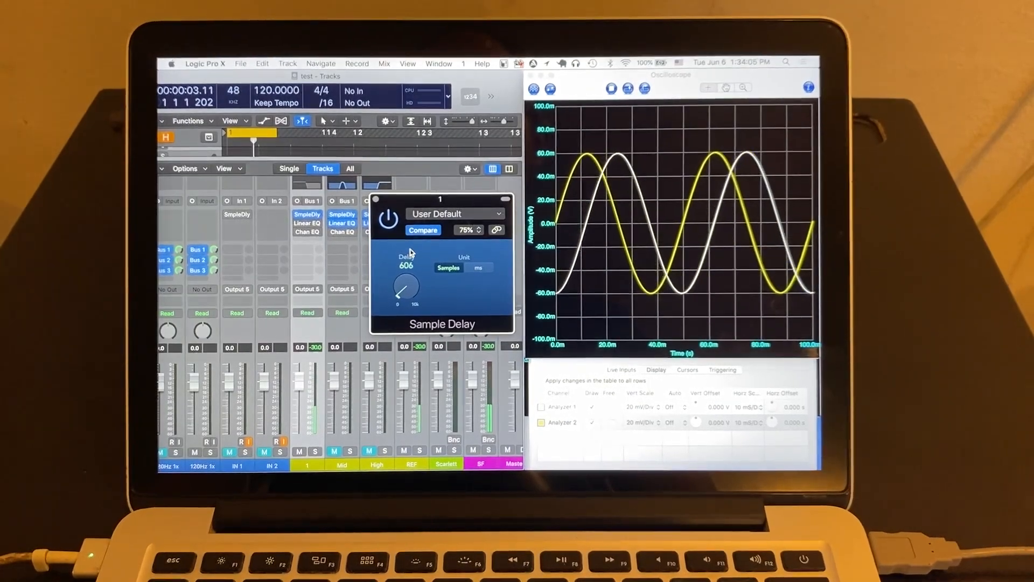
pyautogui.moveTo(405, 287); pyautogui.dragTo(408, 280)
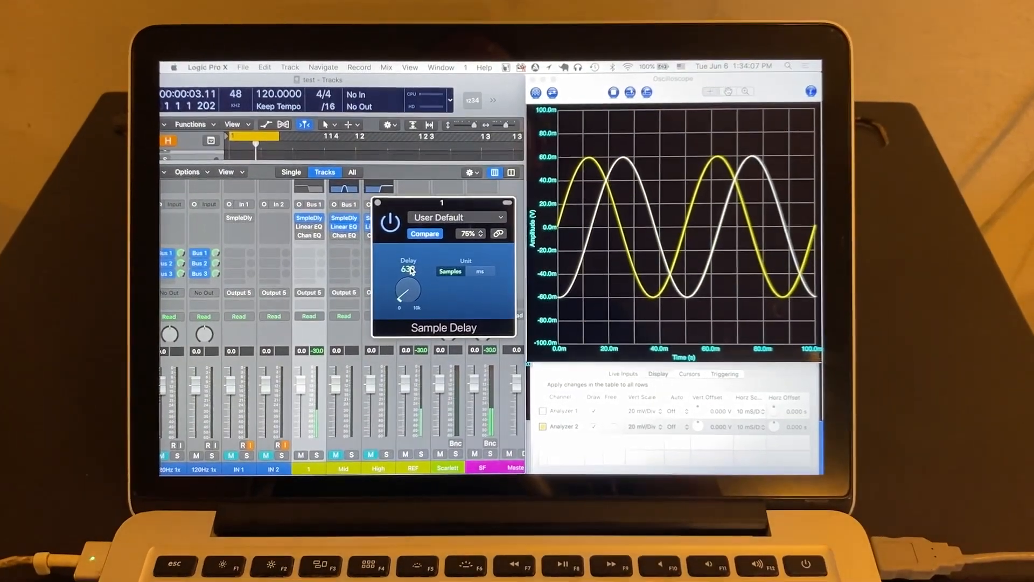
pyautogui.moveTo(407, 291); pyautogui.dragTo(404, 281)
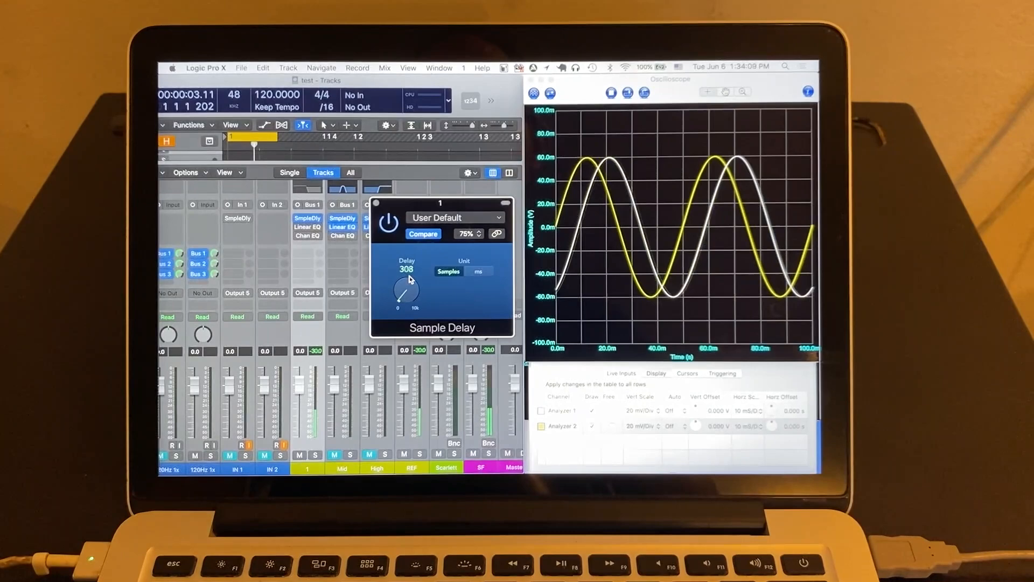
pyautogui.moveTo(408, 280); pyautogui.dragTo(404, 296)
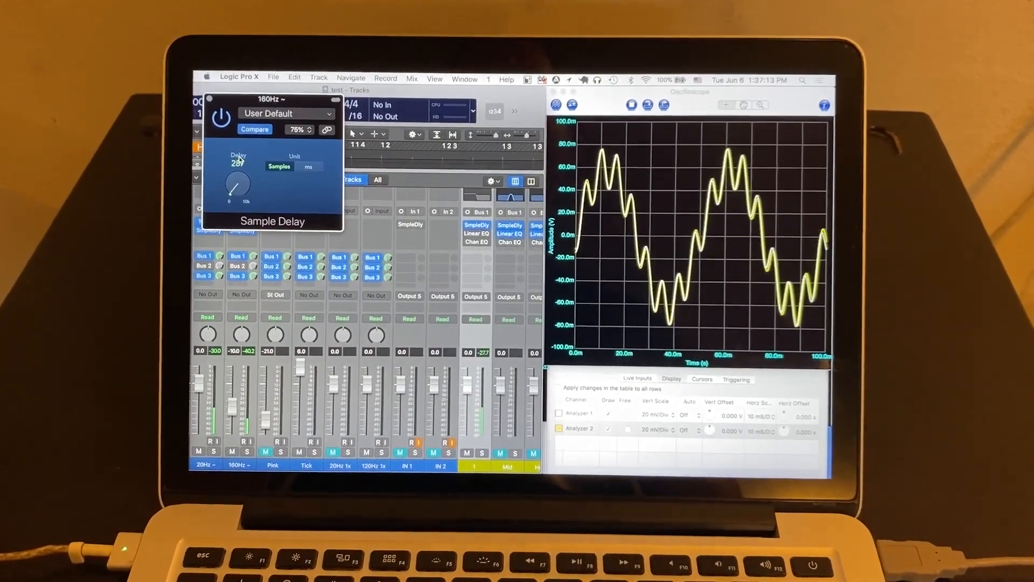
# Change the 160Hz track's Sample Delay to a new sample value.
pyautogui.moveTo(235, 184); pyautogui.dragTo(238, 175)
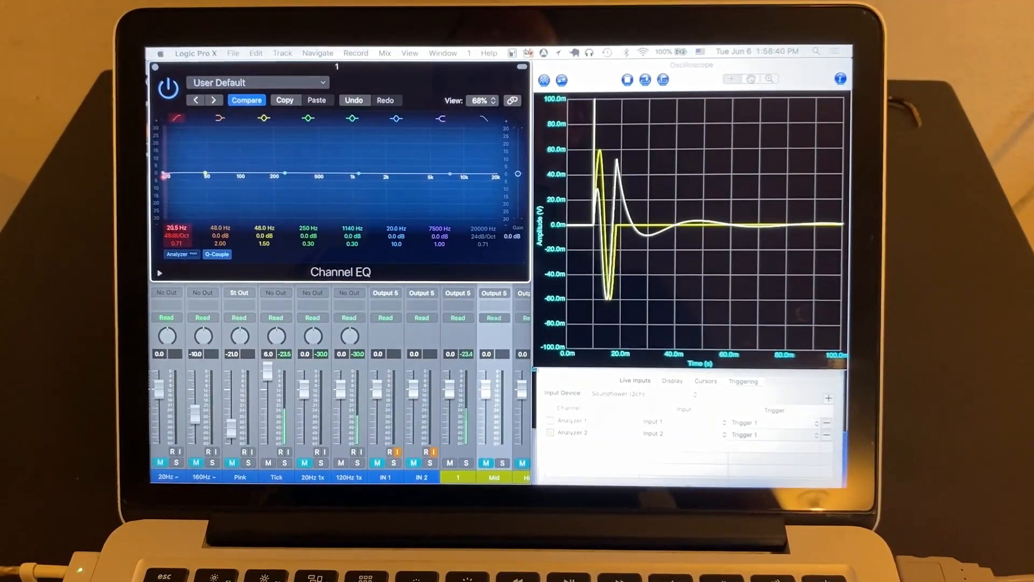
# Drag the Channel EQ low-cut frequency up toward 33 Hz.
pyautogui.moveTo(164, 174); pyautogui.dragTo(192, 174)
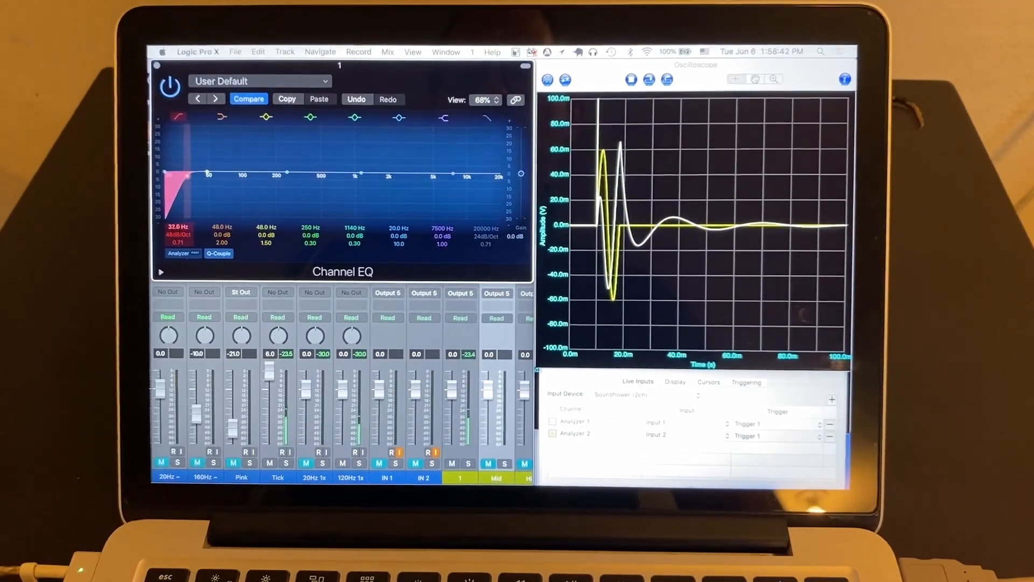